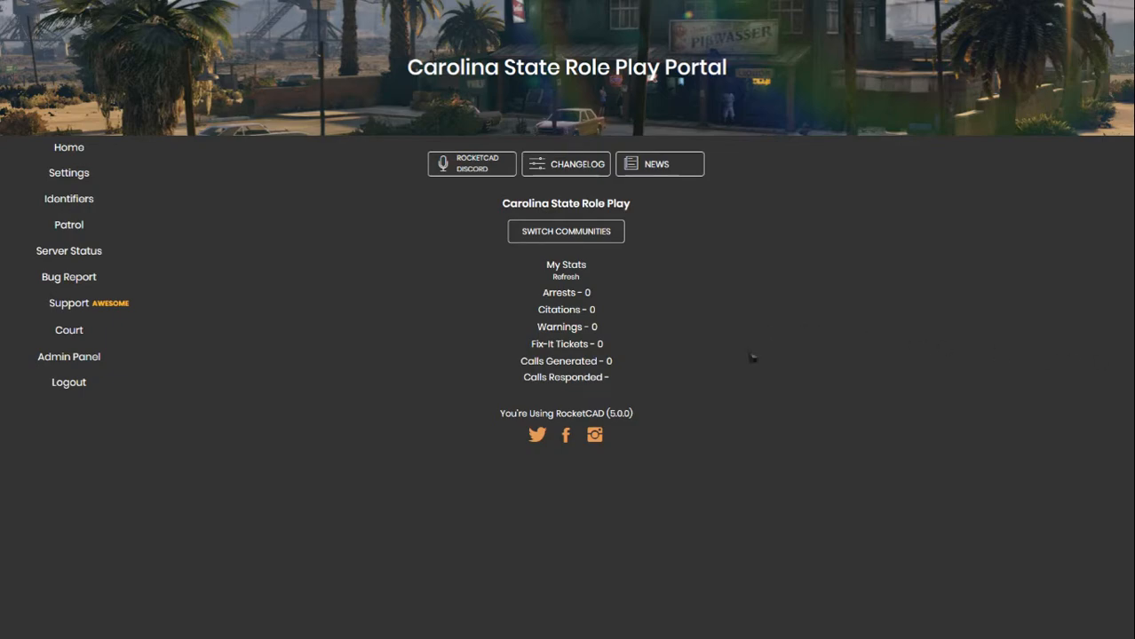
mouse_move(751, 354)
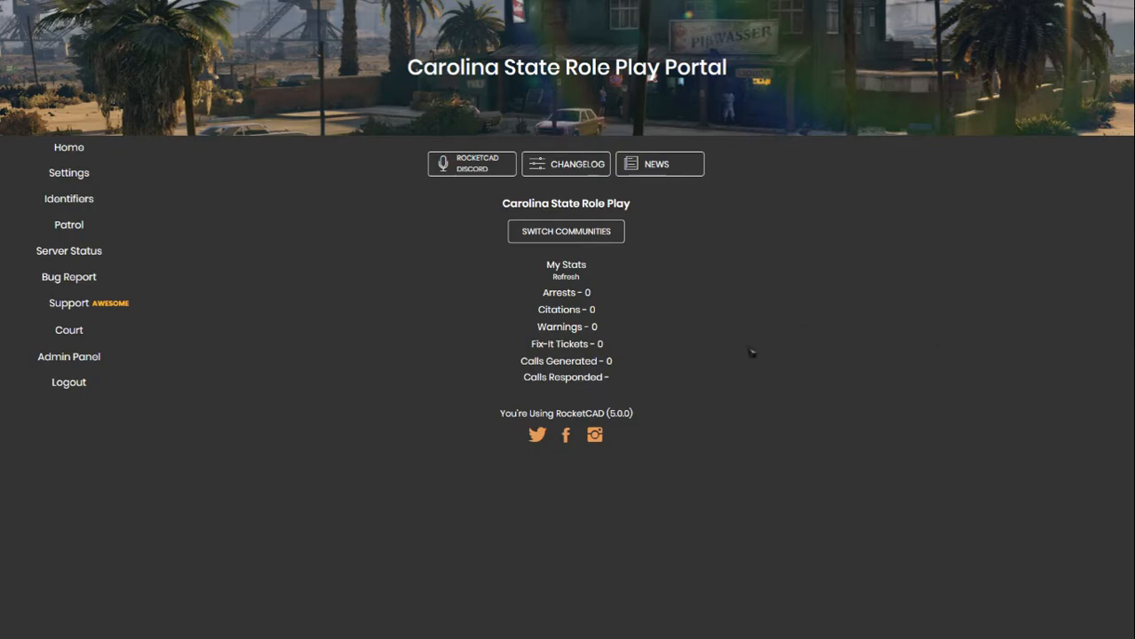
mouse_move(749, 349)
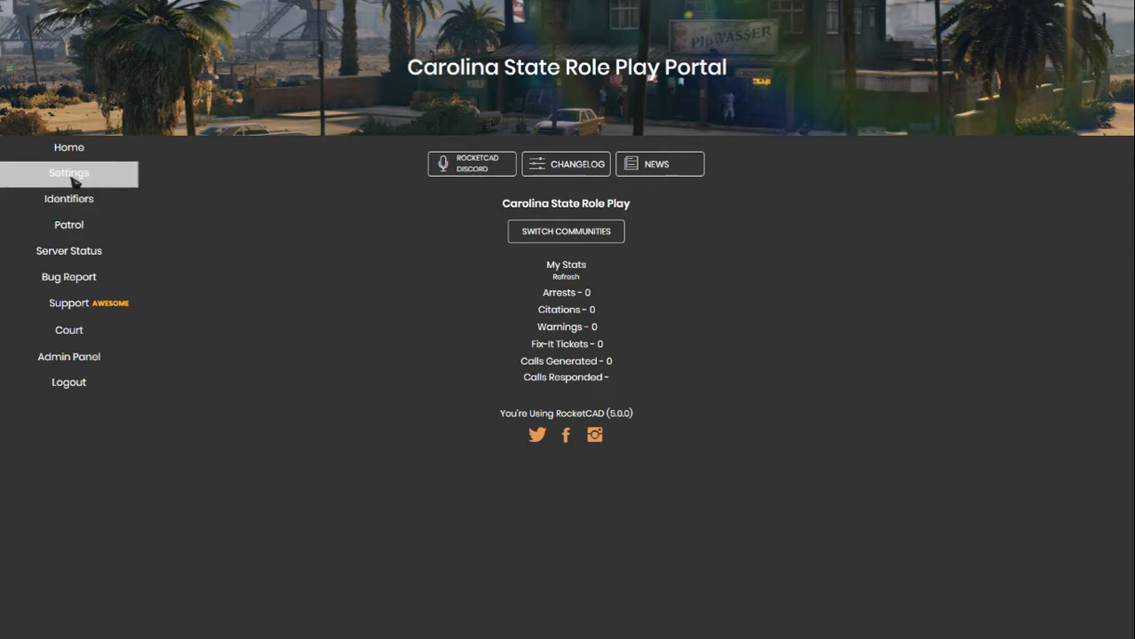
Check the CAD name in Account Settings, then go to Identifiers for the call sign
left_click(68, 172)
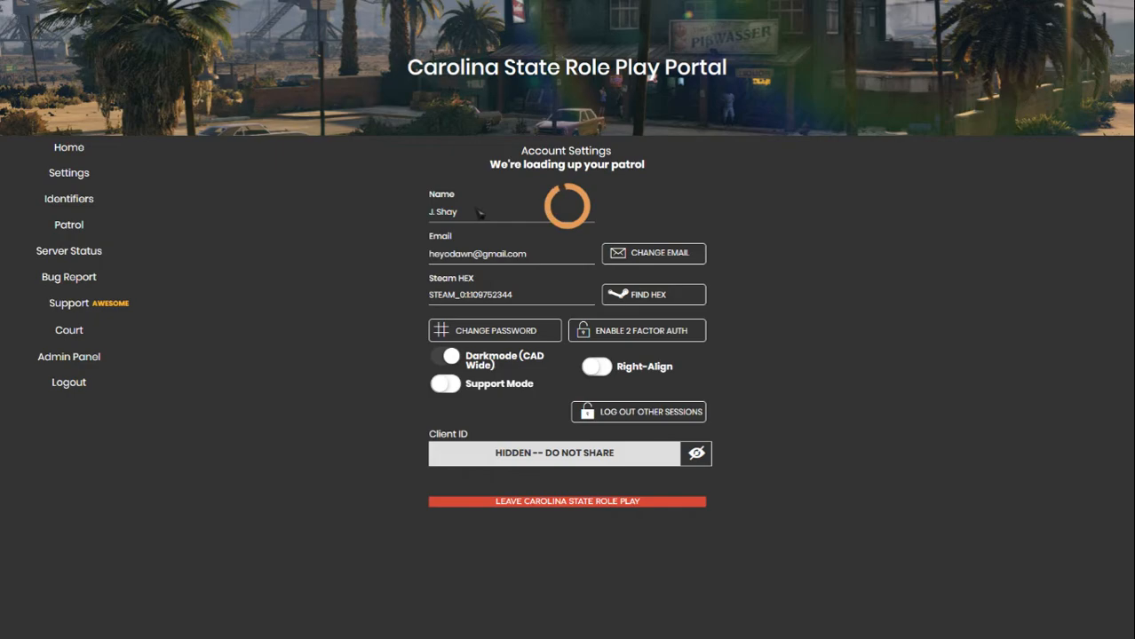
left_click(69, 198)
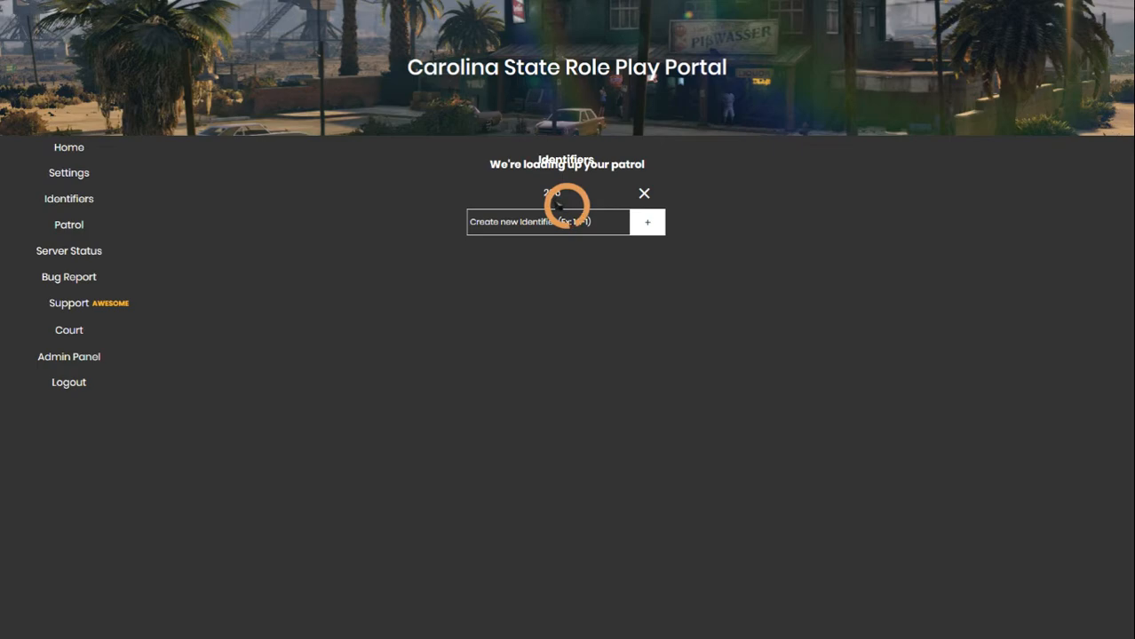
mouse_move(812, 167)
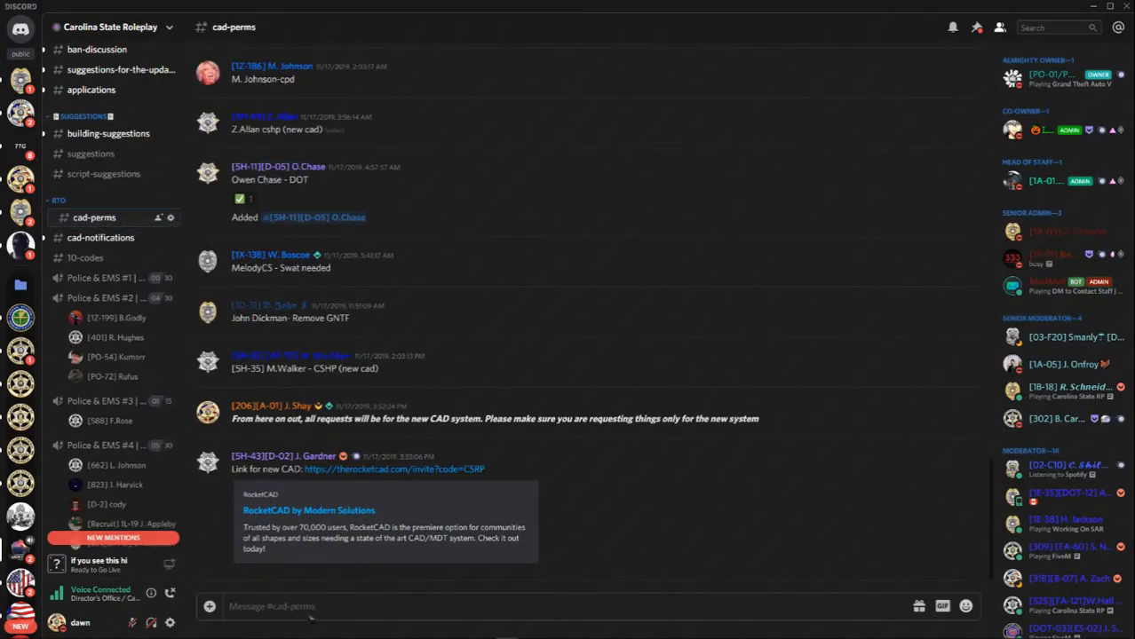
type("J. Shay -")
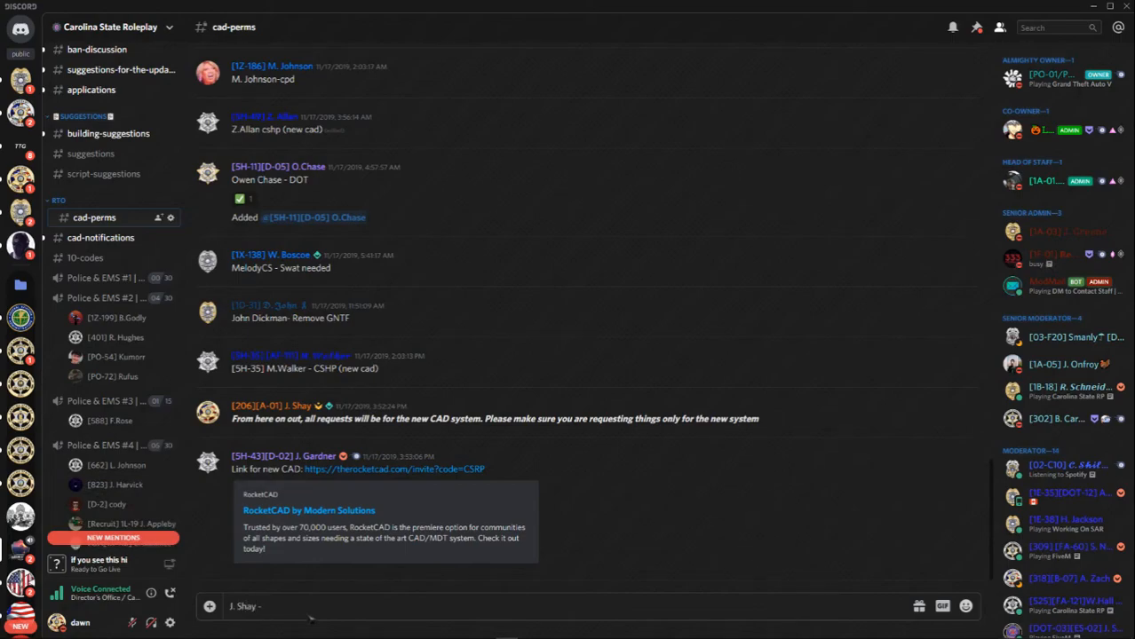
type("CSSO")
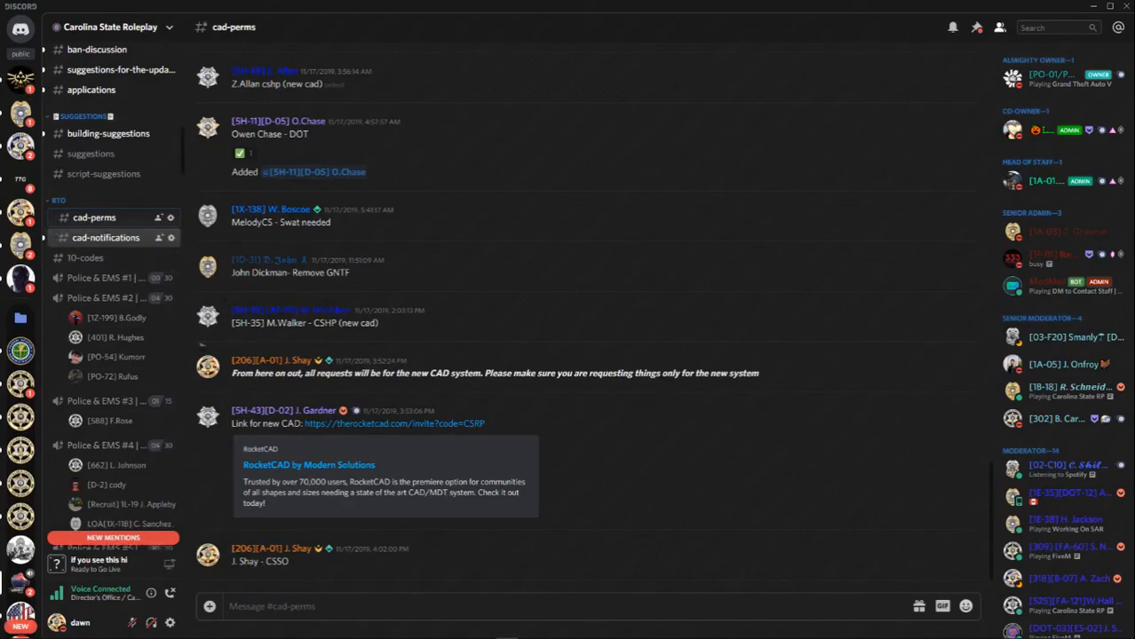
View #cad-notifications and a staff member's profile roles
left_click(106, 238)
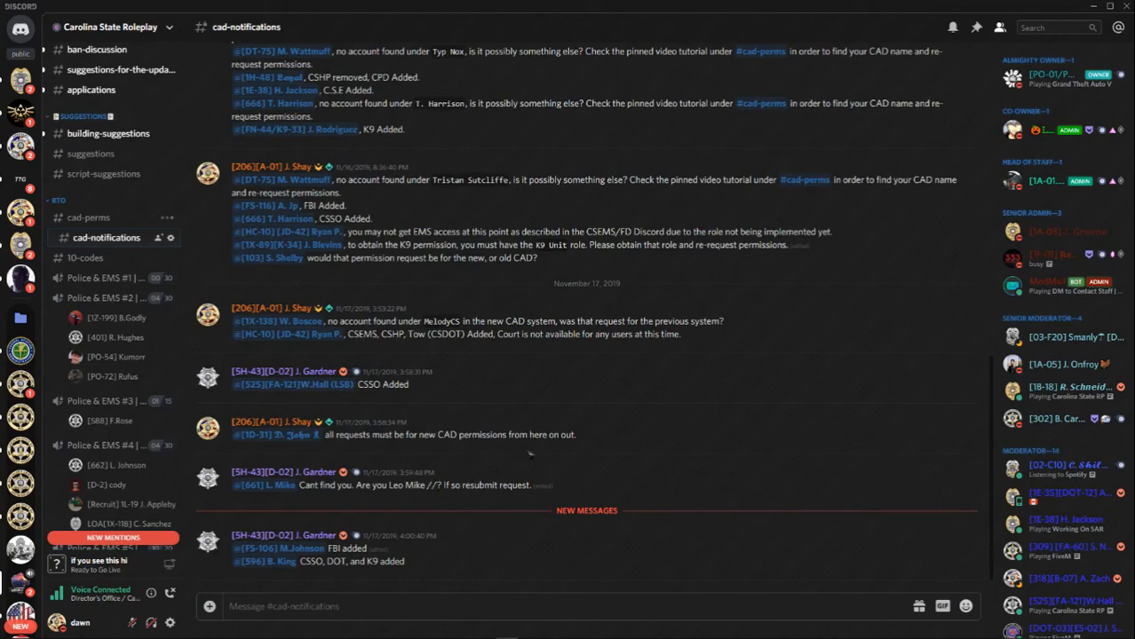
left_click(273, 166)
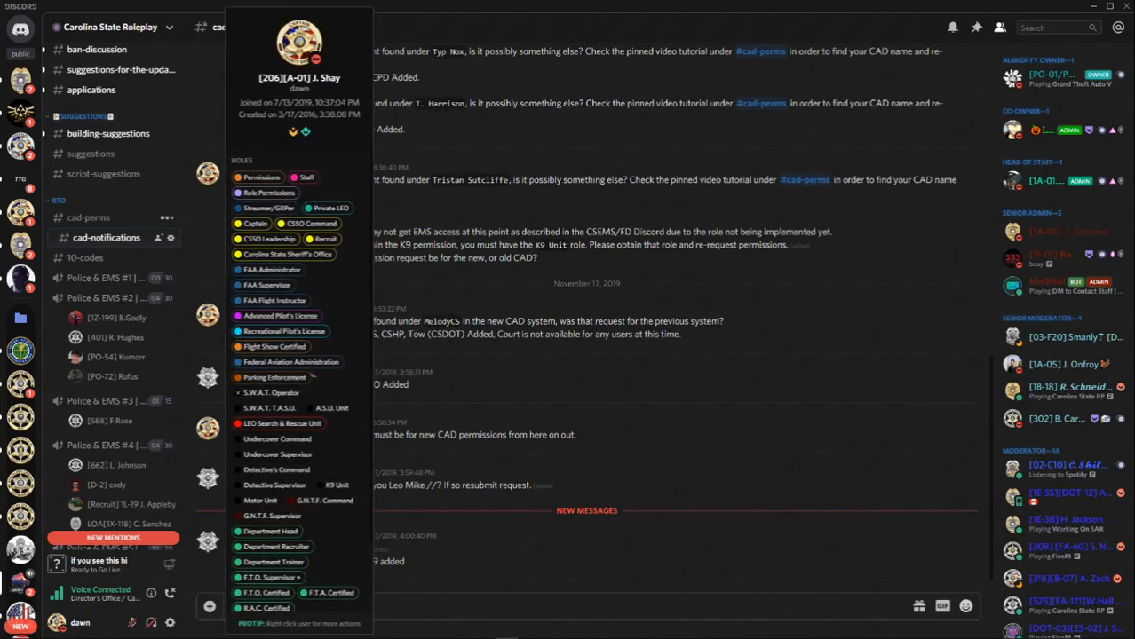